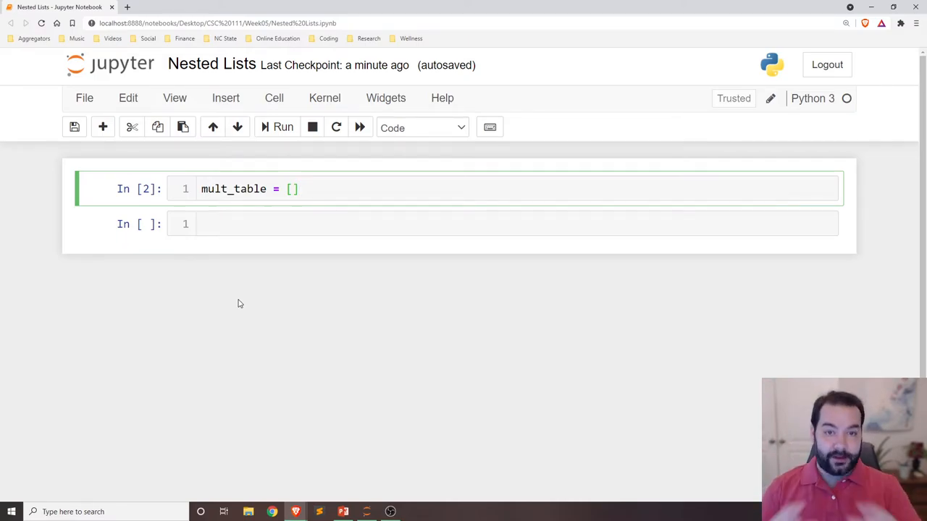
Step: Add rows = 10 and cols = 10 under mult_table = [] in the first cell and run it
{"action": "left_click", "coordinate": [297, 188]}
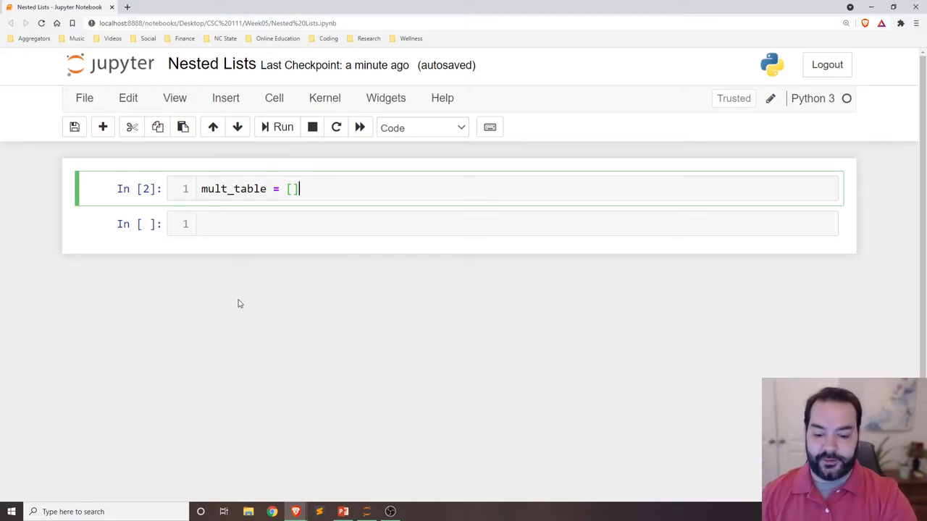
{"action": "type", "text": "rows ="}
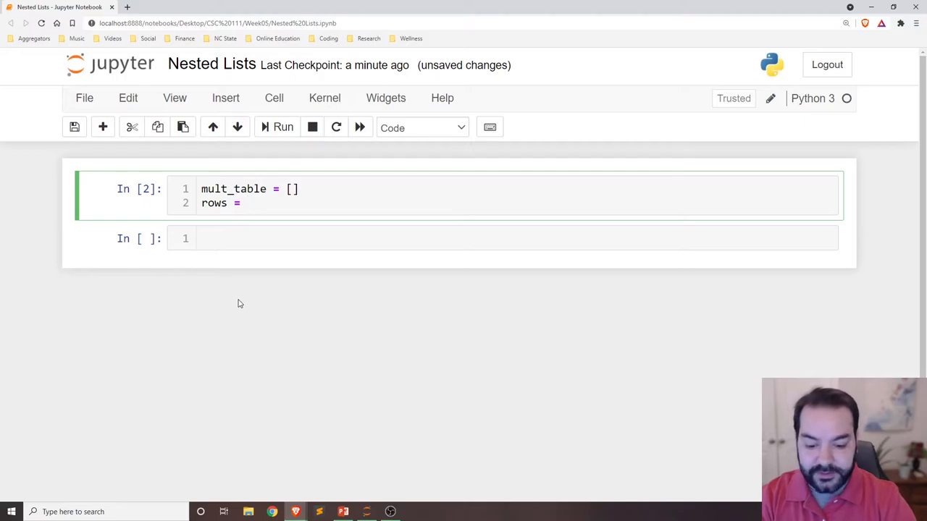
{"action": "type", "text": "10"}
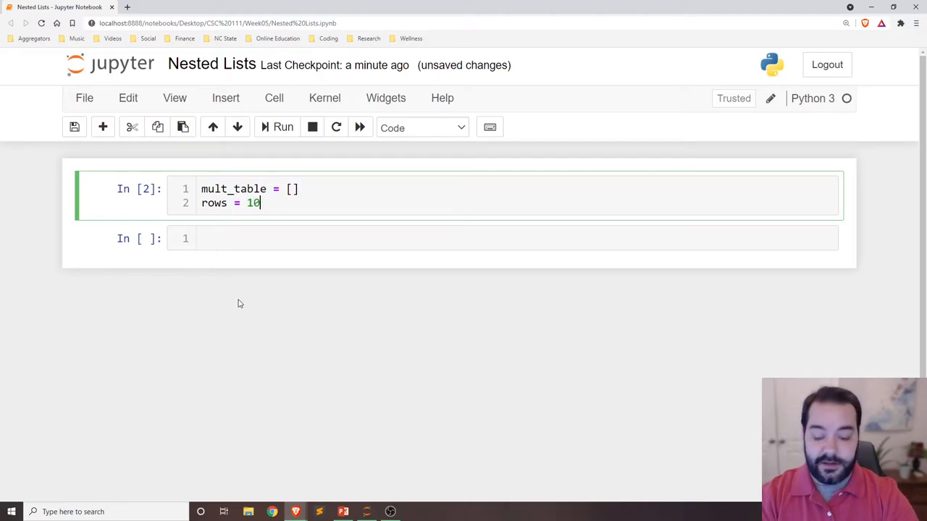
{"action": "type", "text": "cols ="}
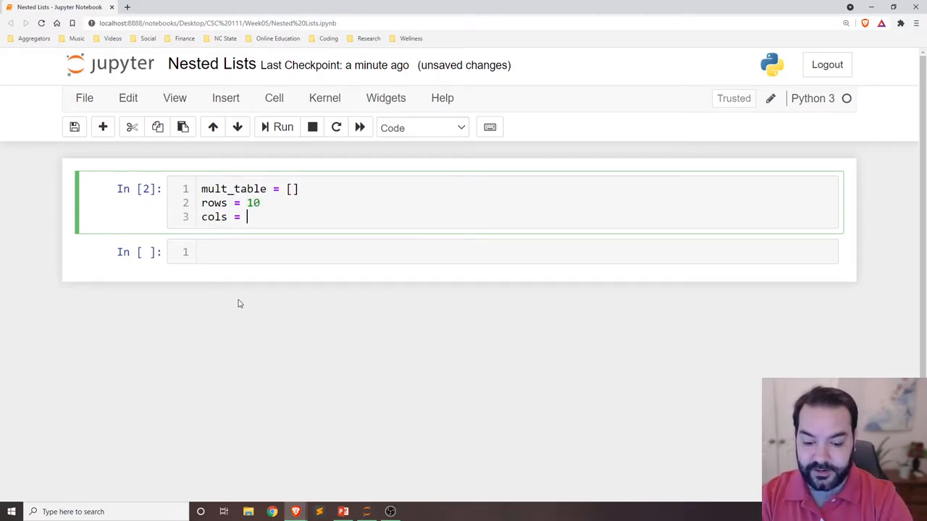
{"action": "type", "text": "10"}
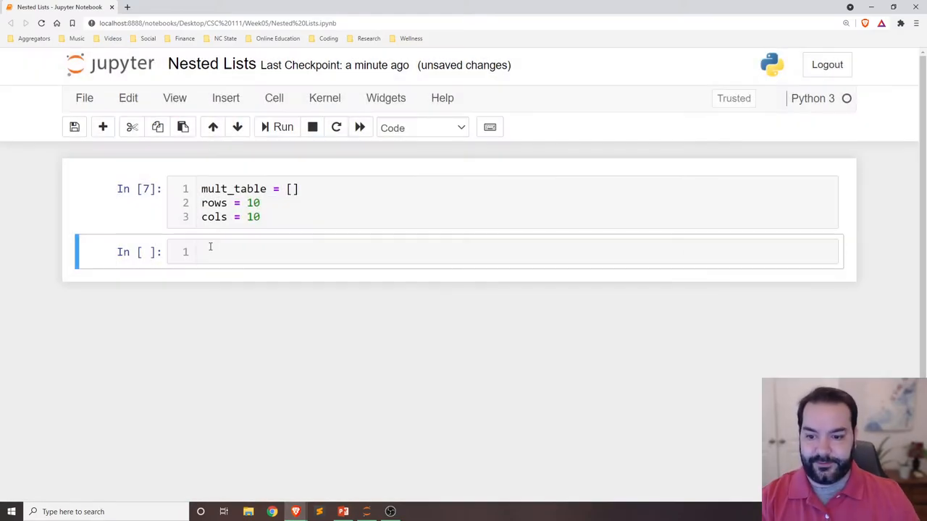
Step: Write for i in range(rows): with row = [] as its indented body in the second cell
{"action": "type", "text": "for i"}
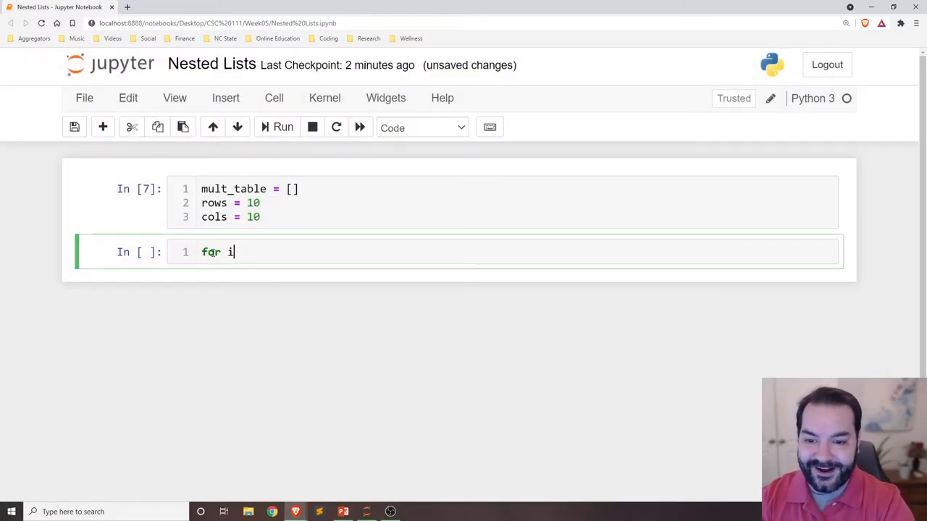
{"action": "type", "text": "in range()"}
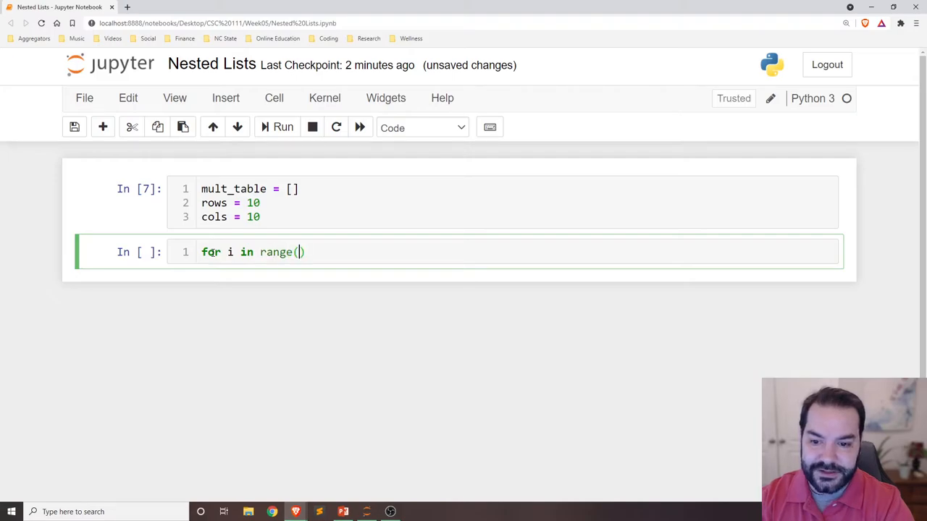
{"action": "type", "text": "rows"}
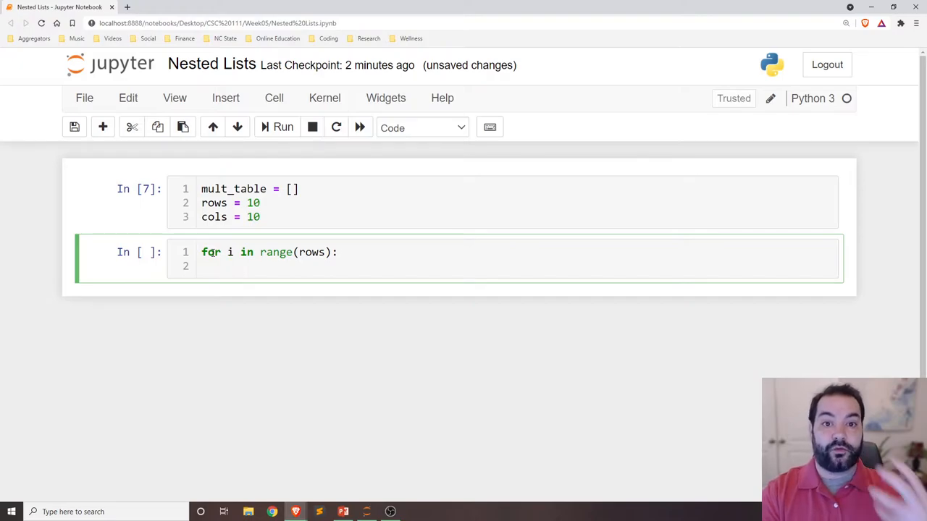
{"action": "type", "text": "row"}
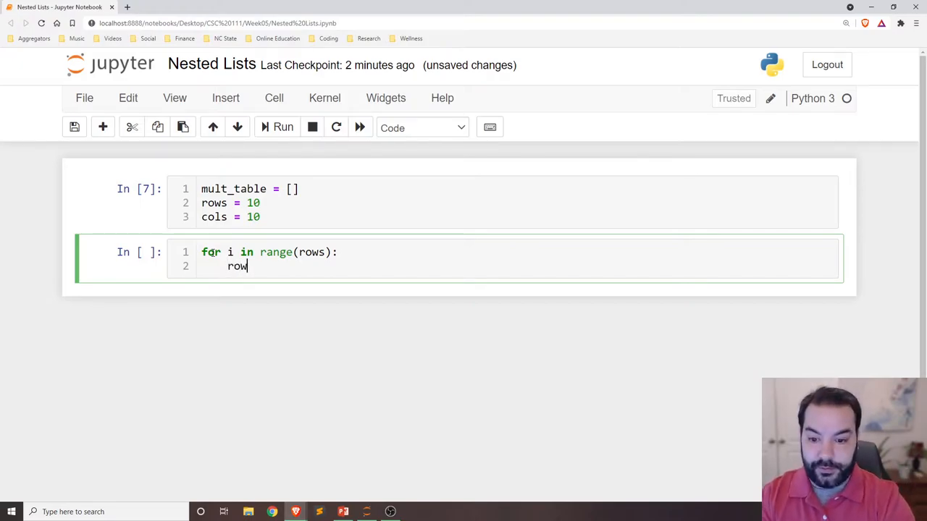
{"action": "type", "text": "= []"}
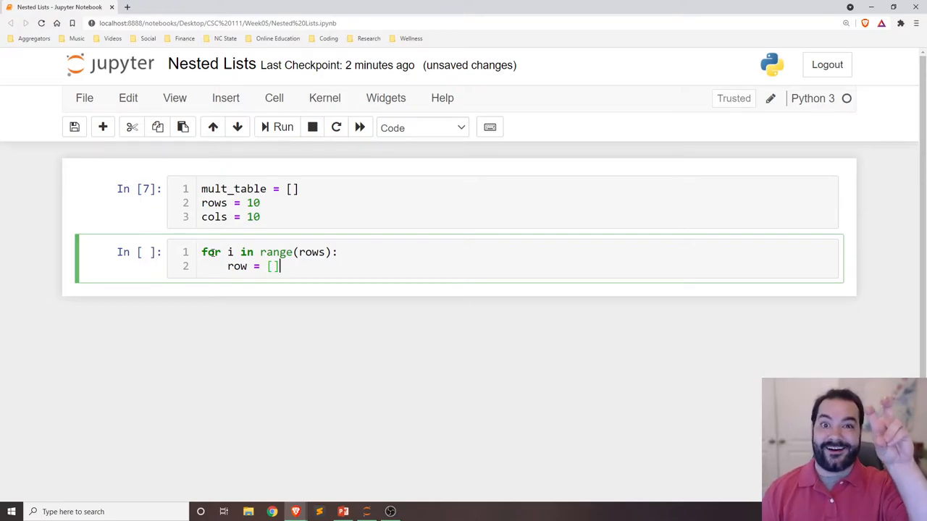
Step: Nest for j in range(cols): inside the outer loop, leaving its body empty
{"action": "key", "text": "enter"}
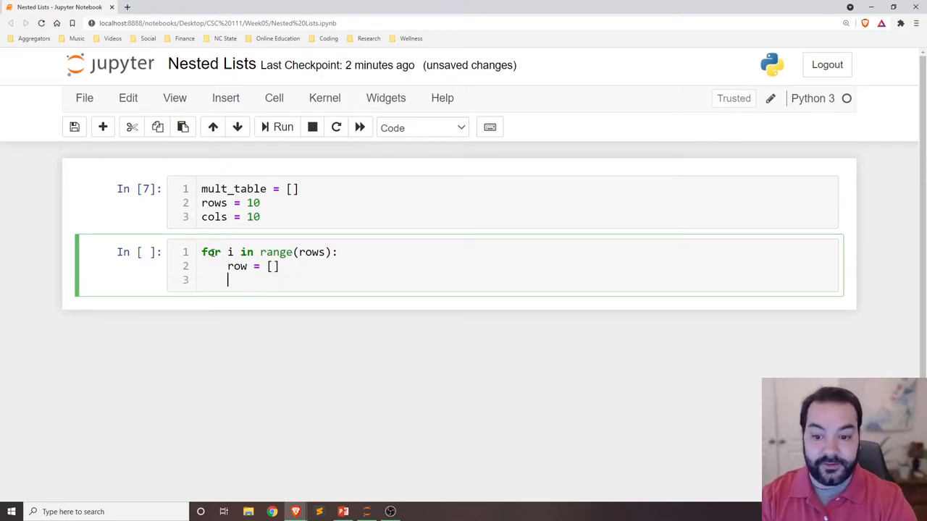
{"action": "type", "text": "for"}
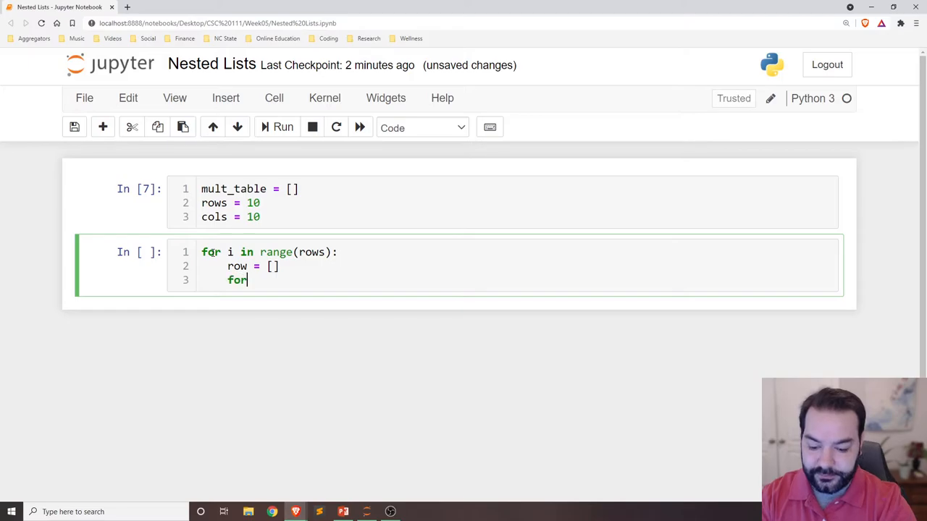
{"action": "type", "text": "j in ra"}
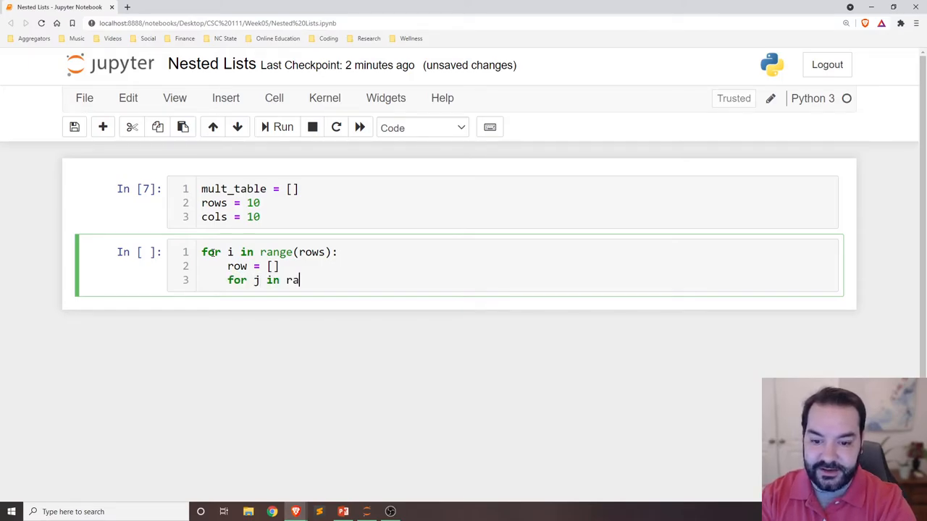
{"action": "type", "text": "nge(cols)"}
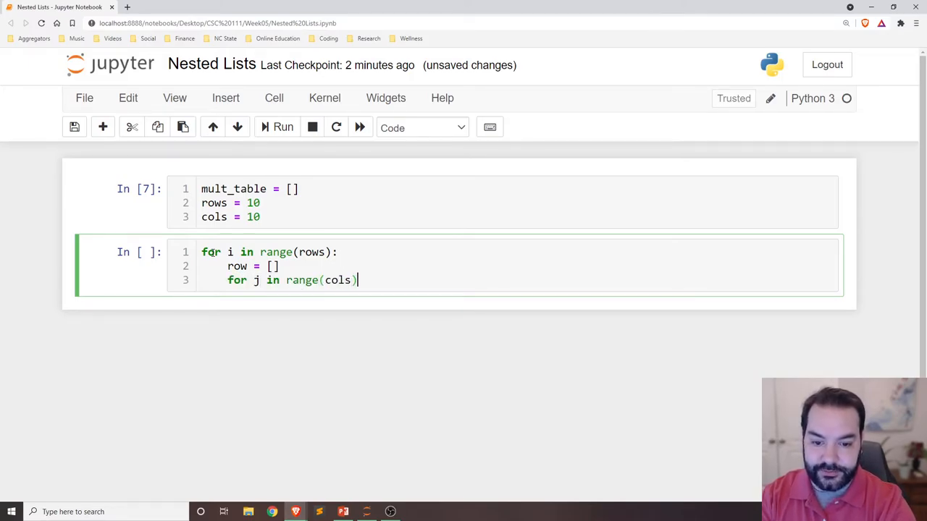
{"action": "type", "text": ":"}
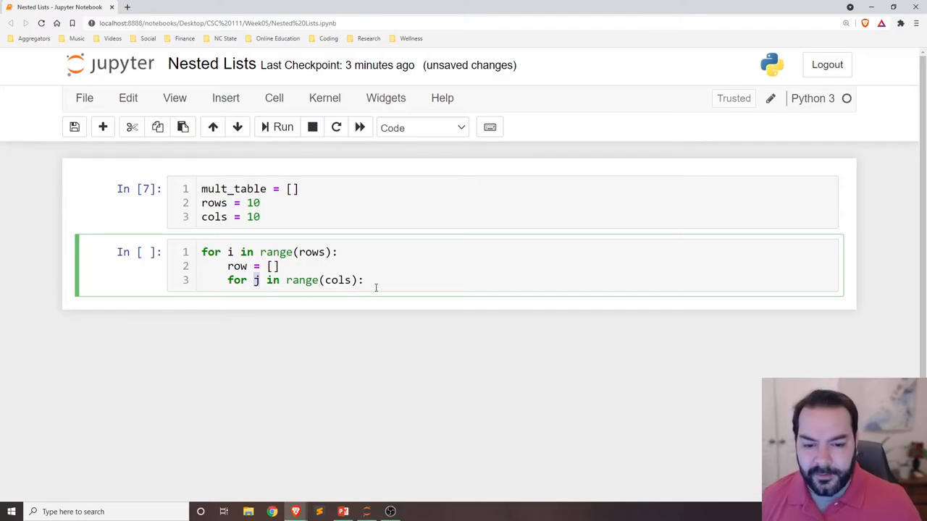
{"action": "key", "text": "enter"}
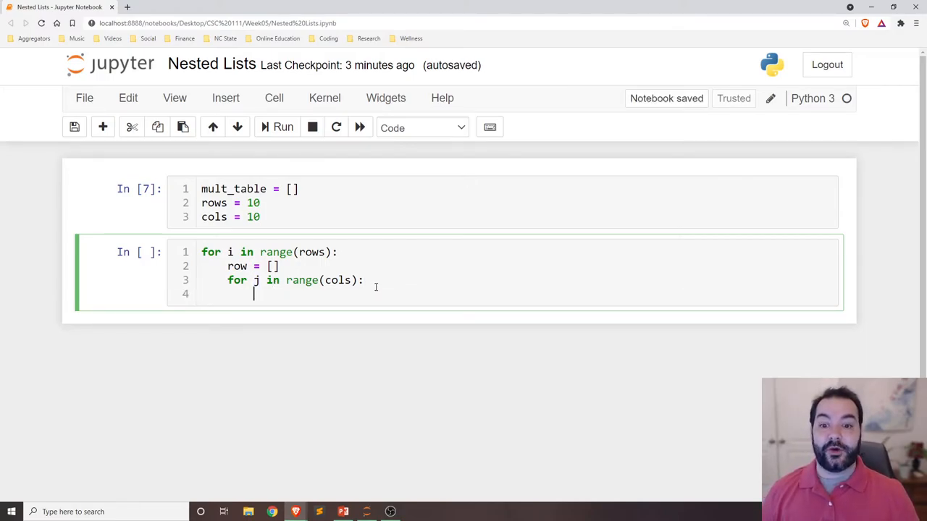
Step: Print i and j in the inner loop, run it, and highlight the repeating index values in the output
{"action": "type", "text": "print()"}
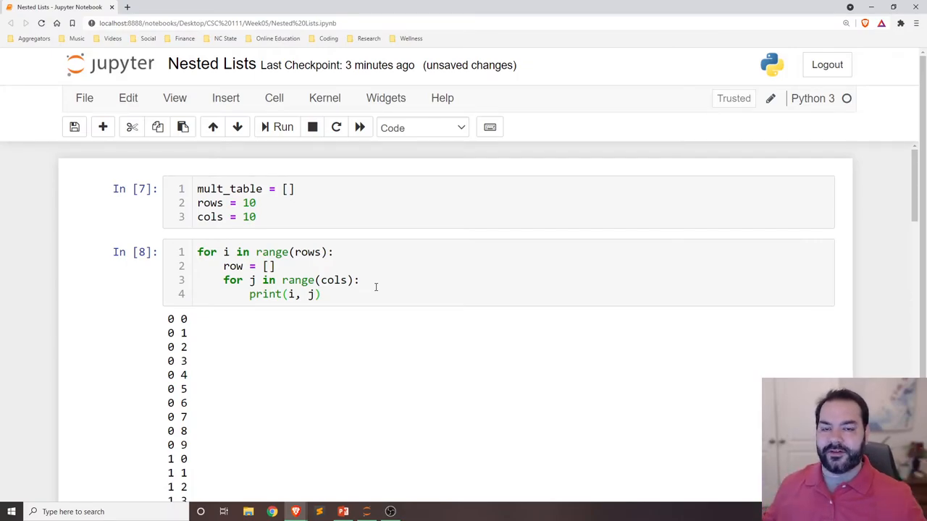
{"action": "mouse_move", "coordinate": [264, 231]}
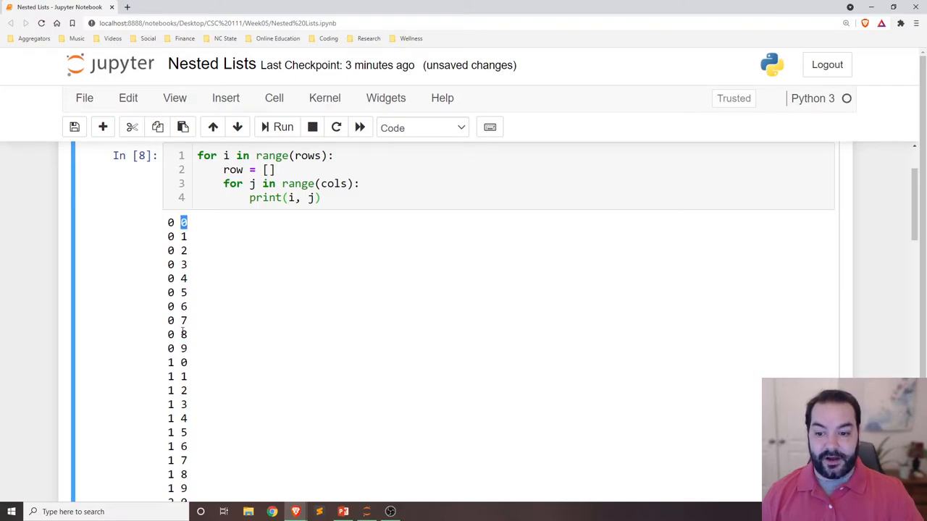
{"action": "left_click_drag", "start_coordinate": [182, 223], "coordinate": [171, 264]}
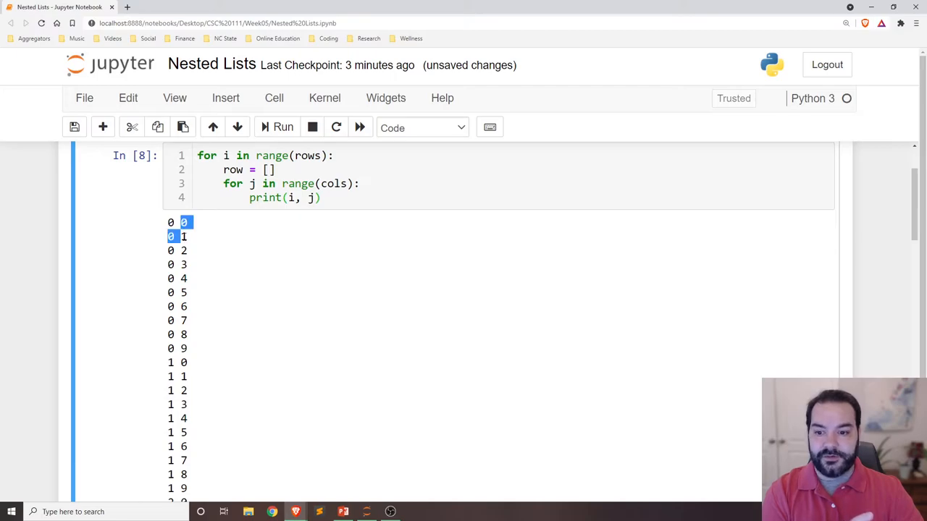
{"action": "left_click_drag", "start_coordinate": [184, 223], "coordinate": [186, 362]}
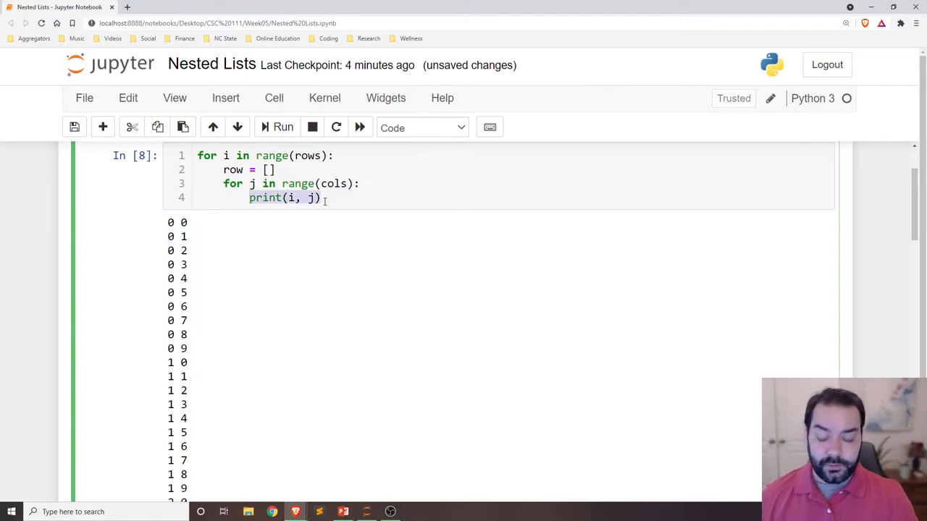
Step: Compute calc = (i+1) * (j+1) in the inner loop, print it, and run to list the products
{"action": "type", "text": "calc"}
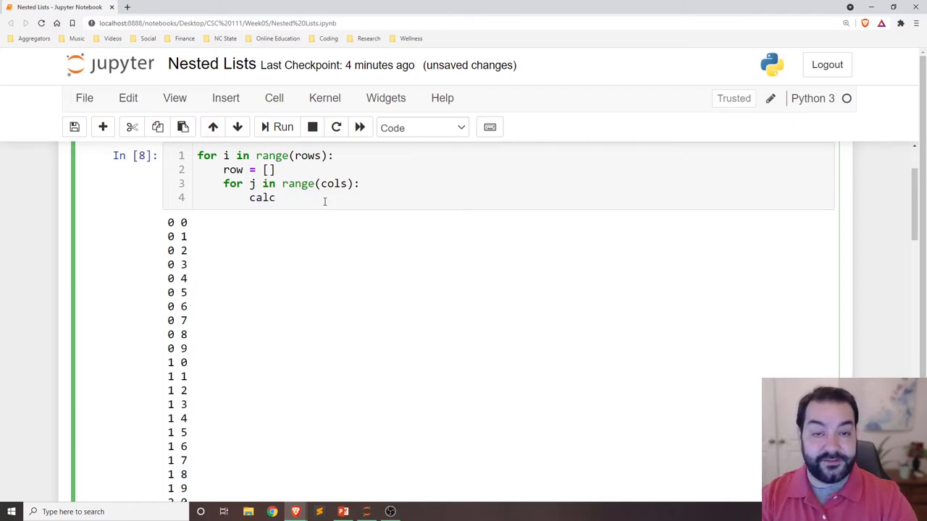
{"action": "type", "text": "="}
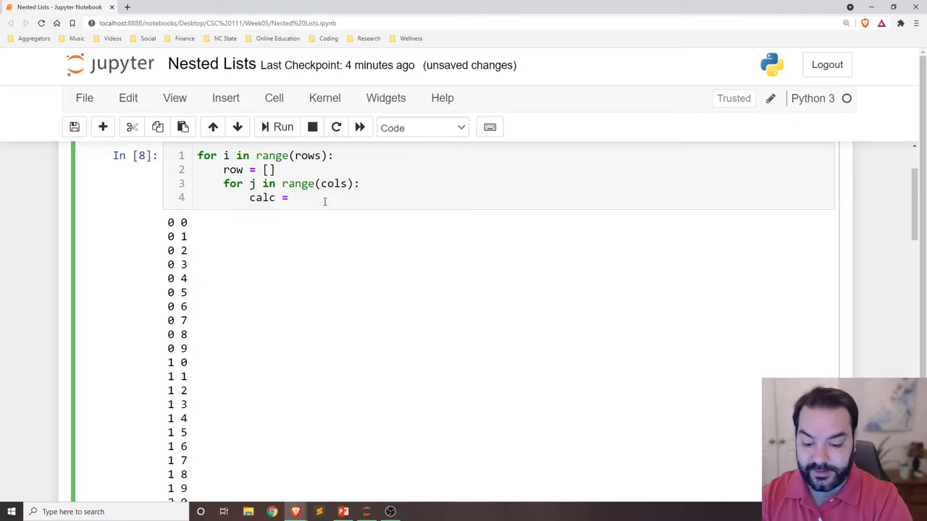
{"action": "type", "text": "(i+1)"}
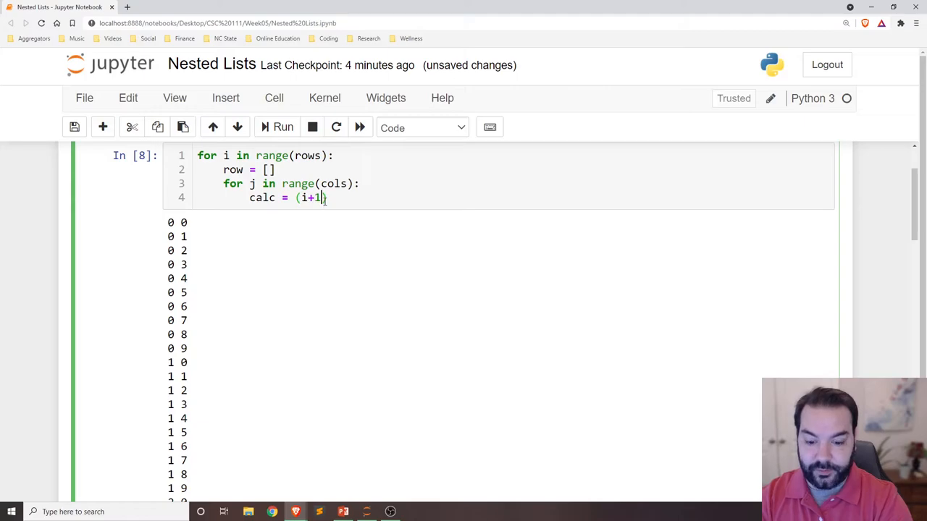
{"action": "type", "text": "* ()"}
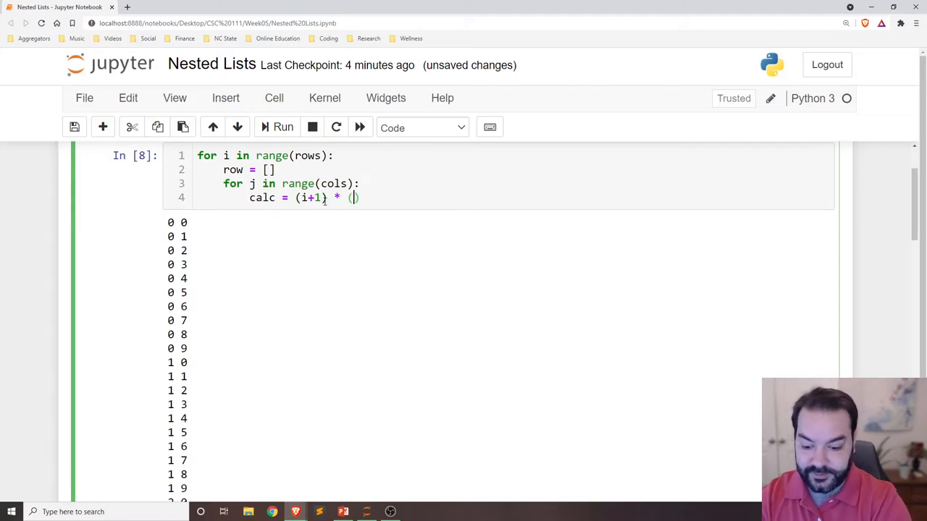
{"action": "type", "text": "j+1"}
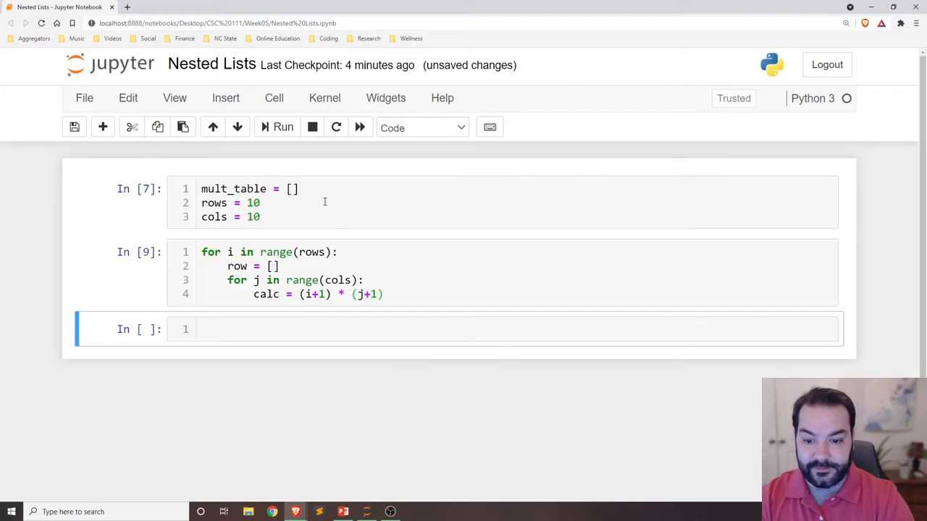
{"action": "left_click", "coordinate": [388, 294]}
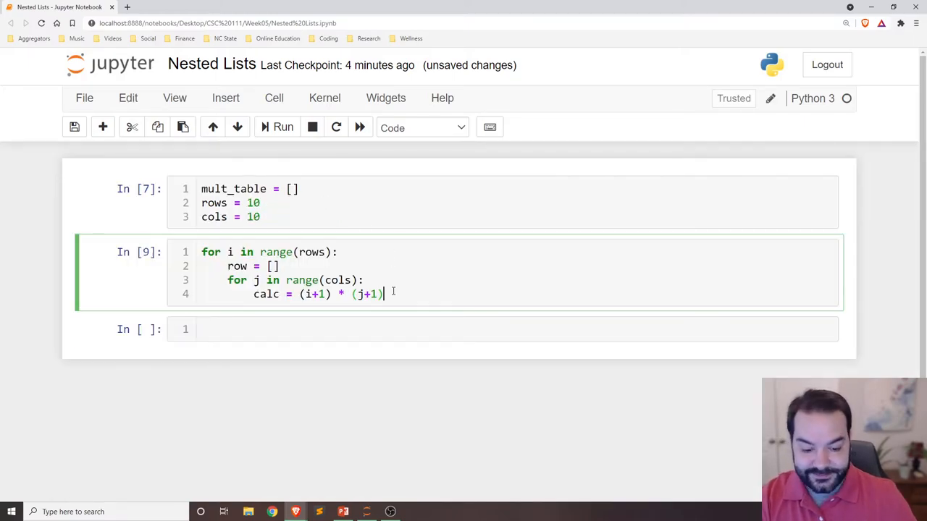
{"action": "type", "text": "print(calc"}
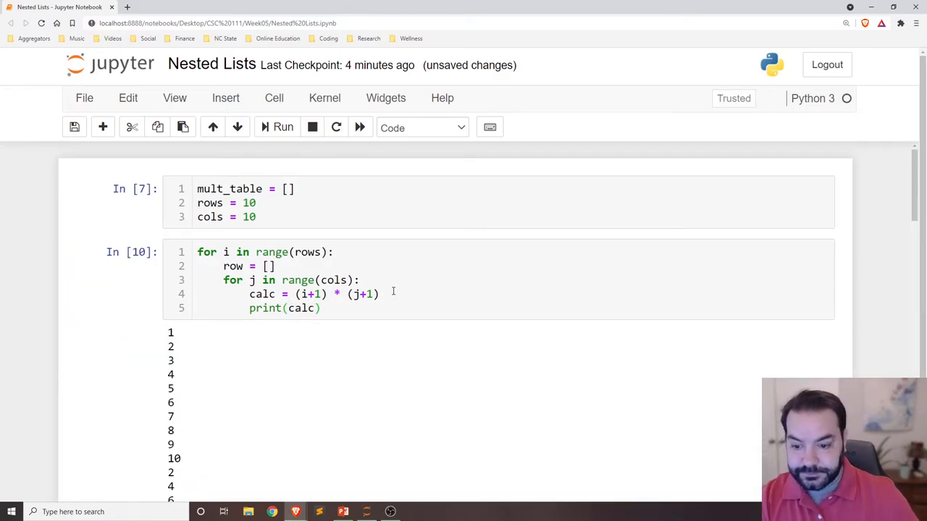
{"action": "scroll", "scroll_direction": "down", "scroll_amount": 3}
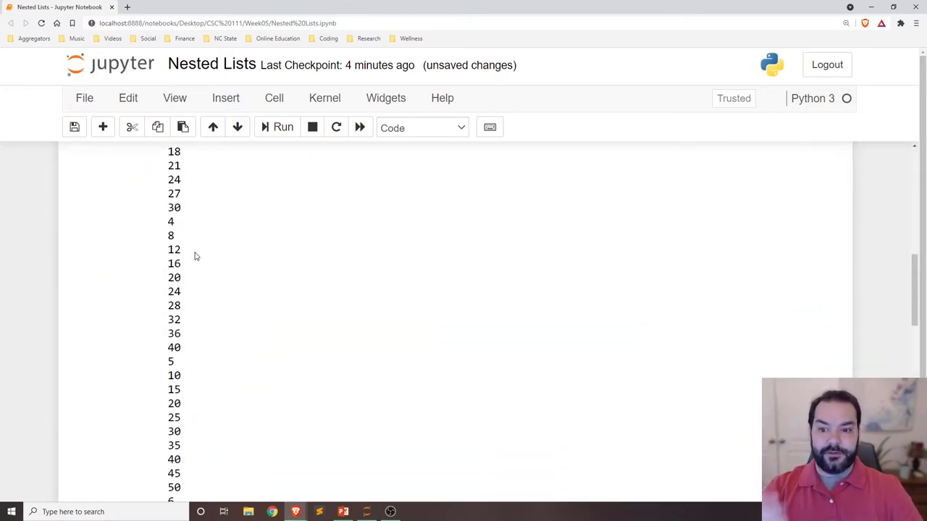
{"action": "scroll", "scroll_direction": "down", "scroll_amount": 3}
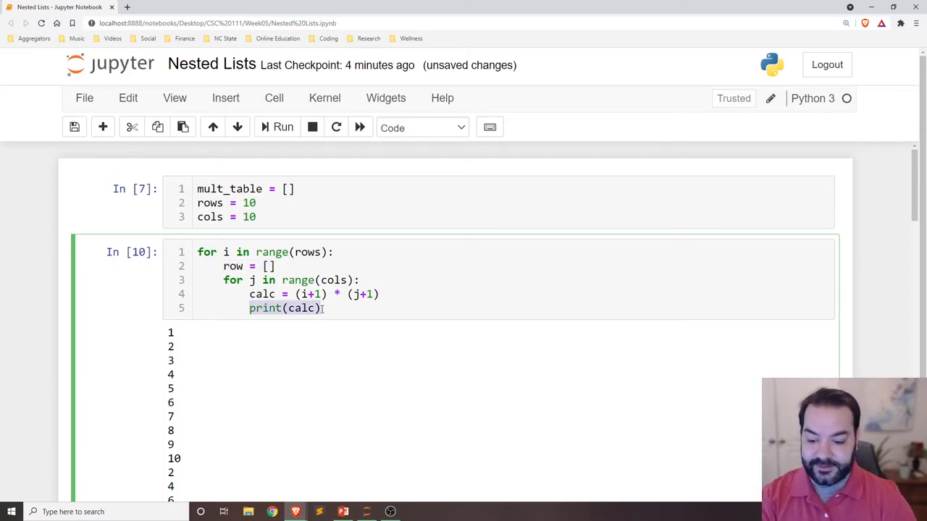
Step: Append calc to row and print each row in the outer loop, outputting ten table rows, then select print(row)
{"action": "type", "text": "row.append"}
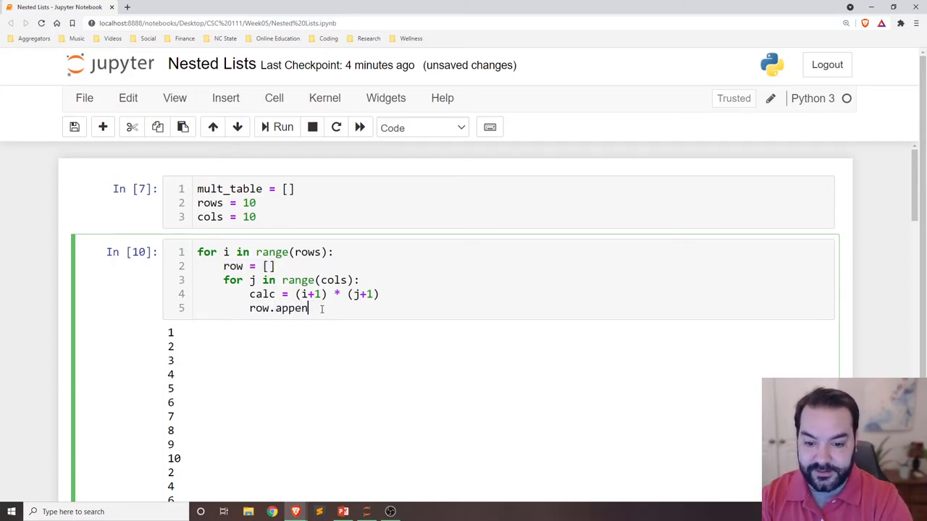
{"action": "type", "text": "d"}
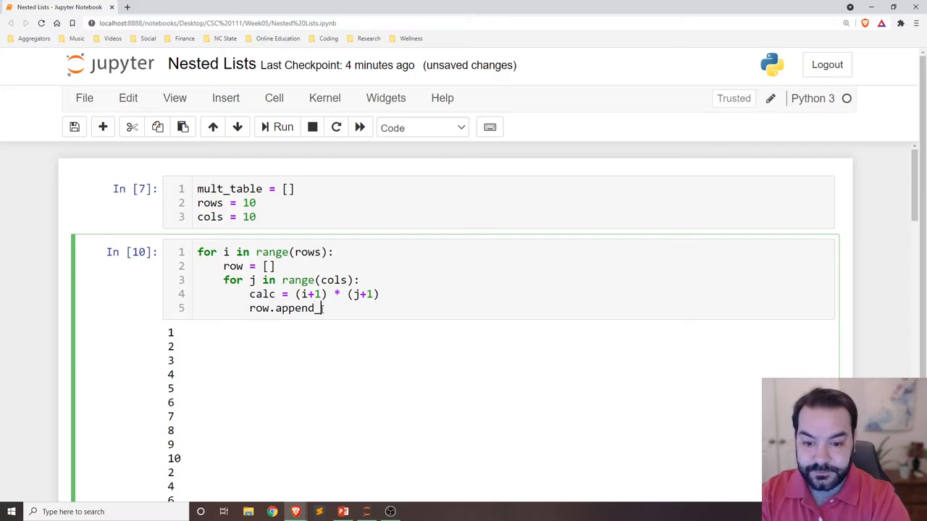
{"action": "type", "text": "()"}
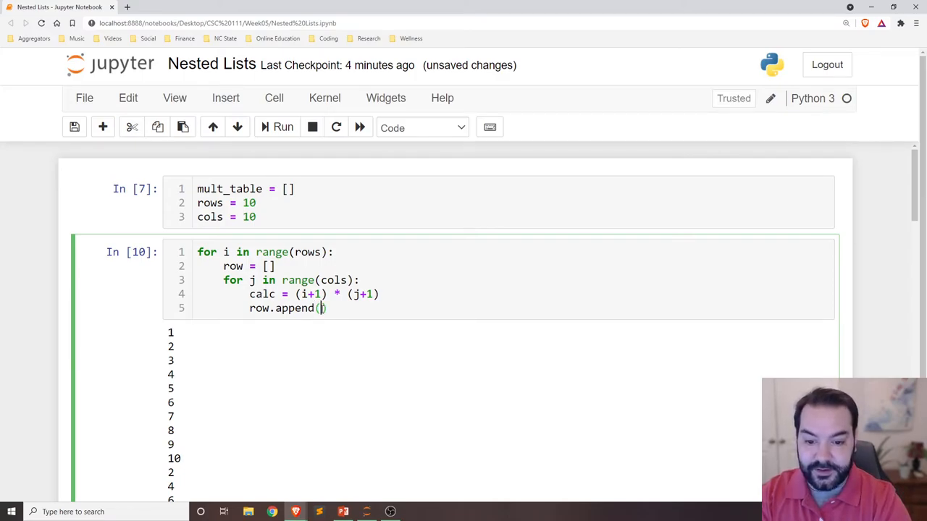
{"action": "type", "text": "calc"}
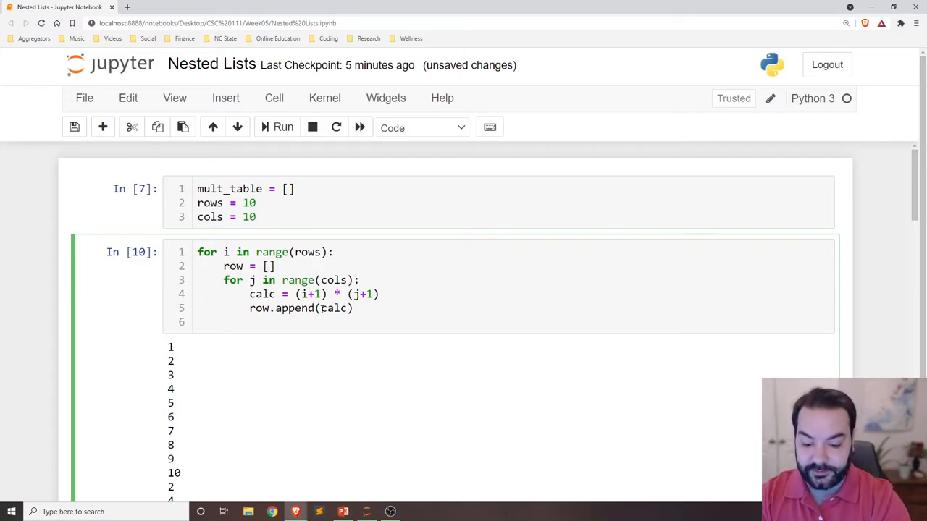
{"action": "type", "text": "print(row)"}
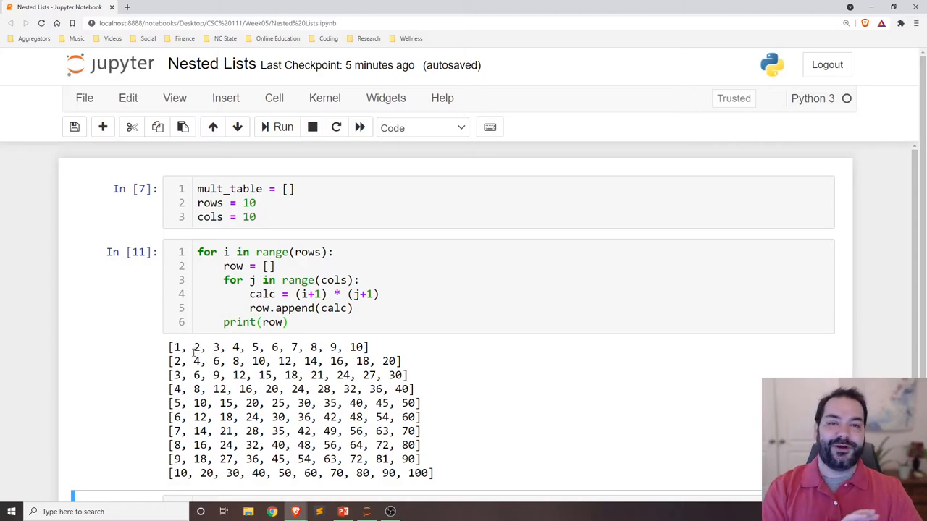
{"action": "left_click_drag", "start_coordinate": [171, 348], "coordinate": [376, 361]}
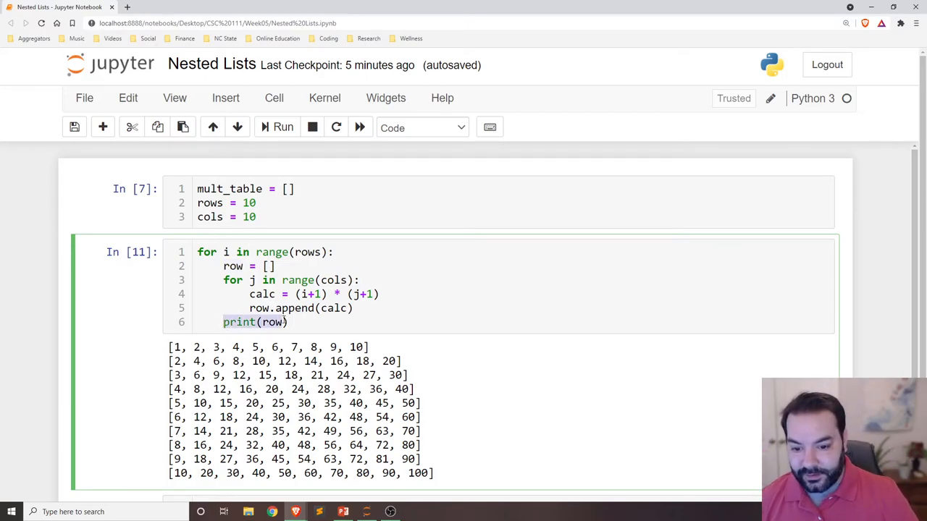
Step: Replace print(row) with mult_table.append(row) and run the loop with no output
{"action": "type", "text": "m"}
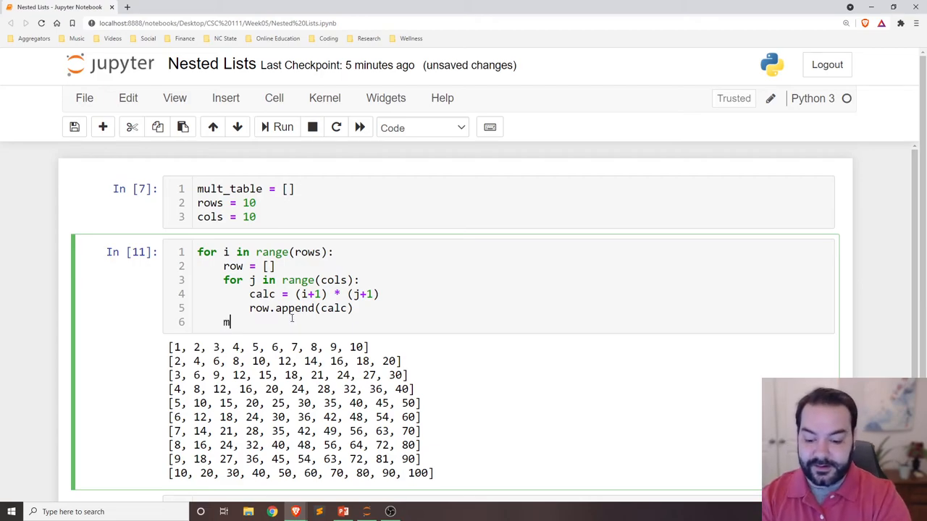
{"action": "type", "text": "ult"}
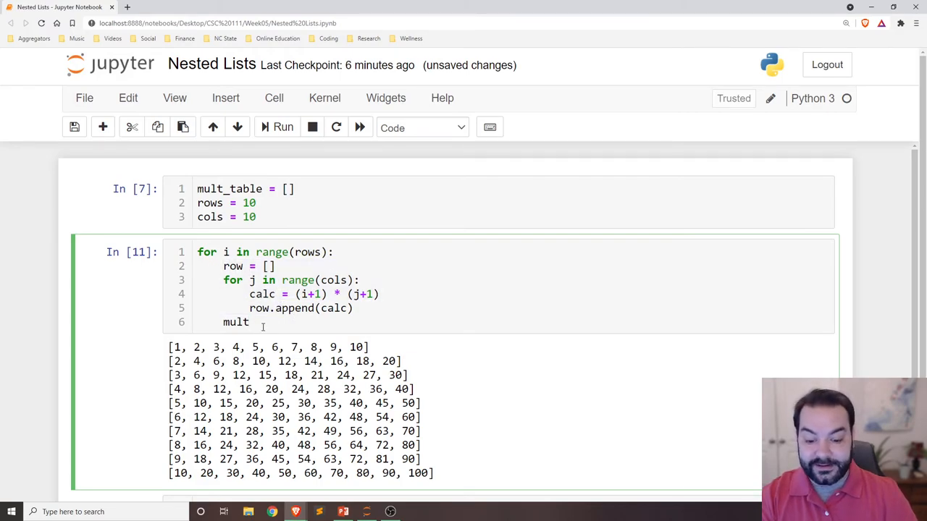
{"action": "type", "text": "_table"}
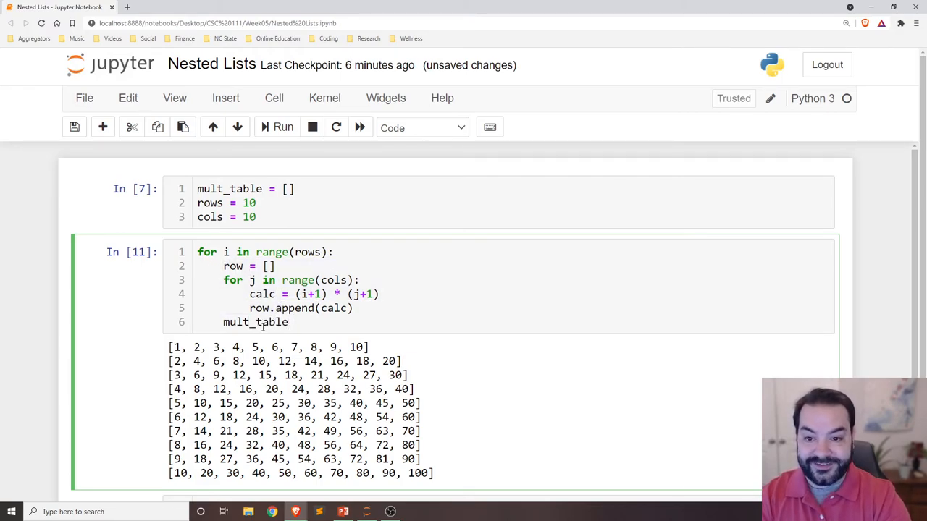
{"action": "type", "text": ".append(r"}
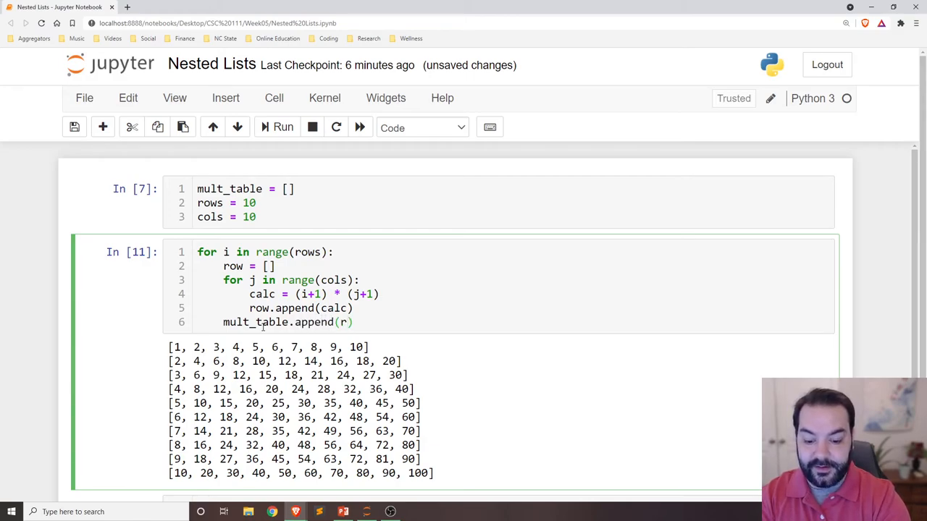
{"action": "type", "text": "ow"}
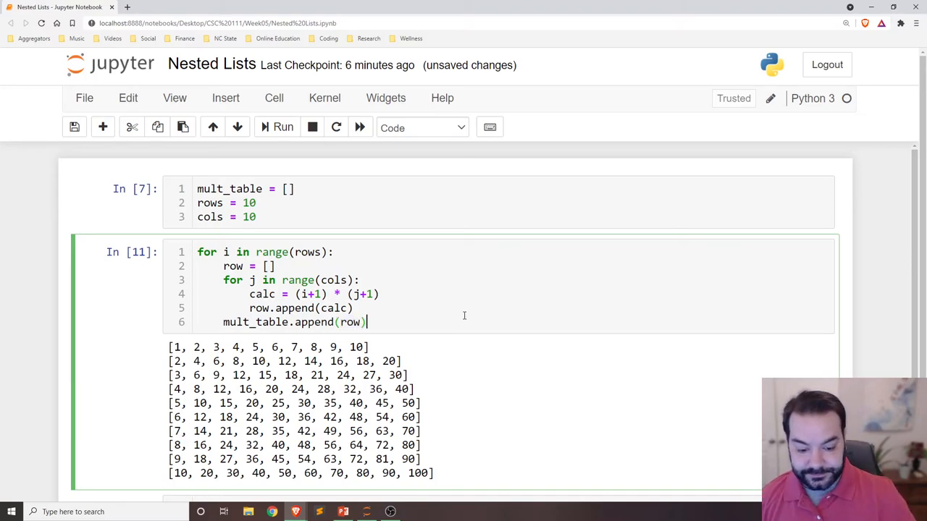
{"action": "left_click", "coordinate": [282, 128]}
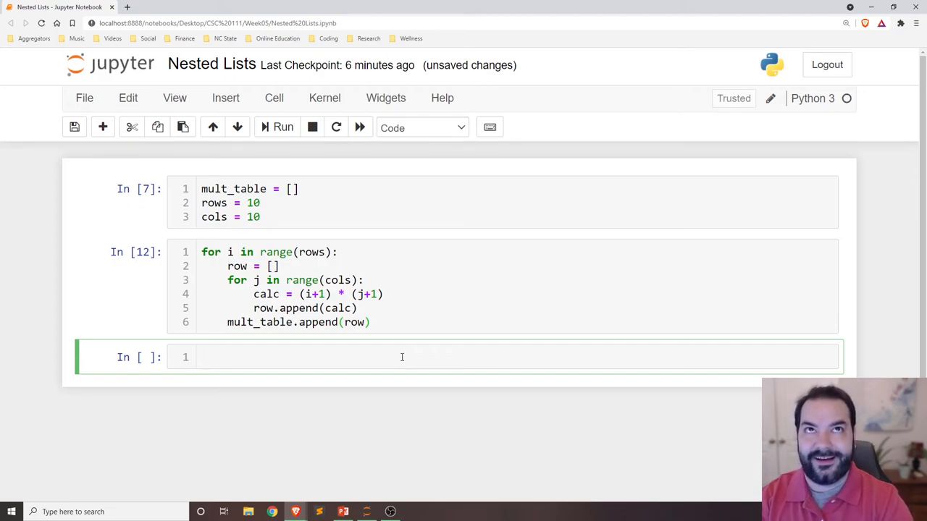
Step: Evaluate mult_table[2][8] in a new cell, returning 27
{"action": "type", "text": "mu"}
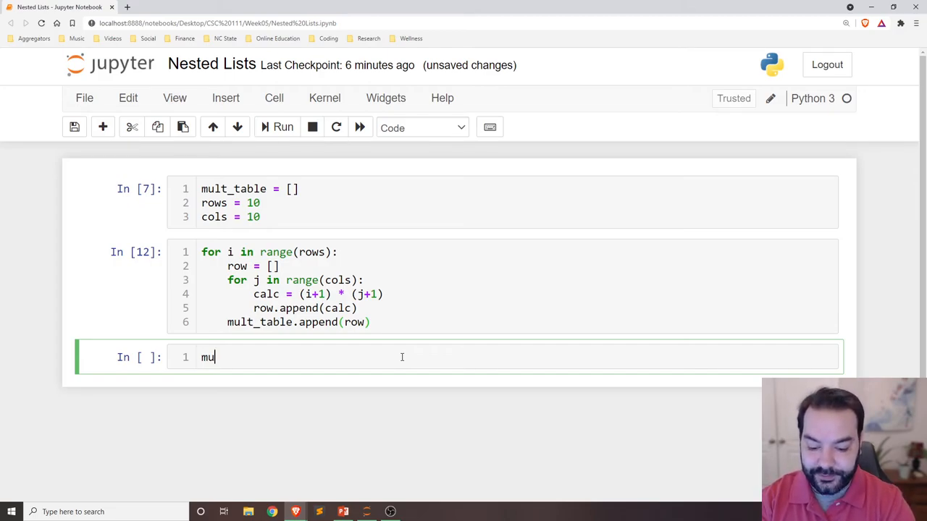
{"action": "type", "text": "lt_table"}
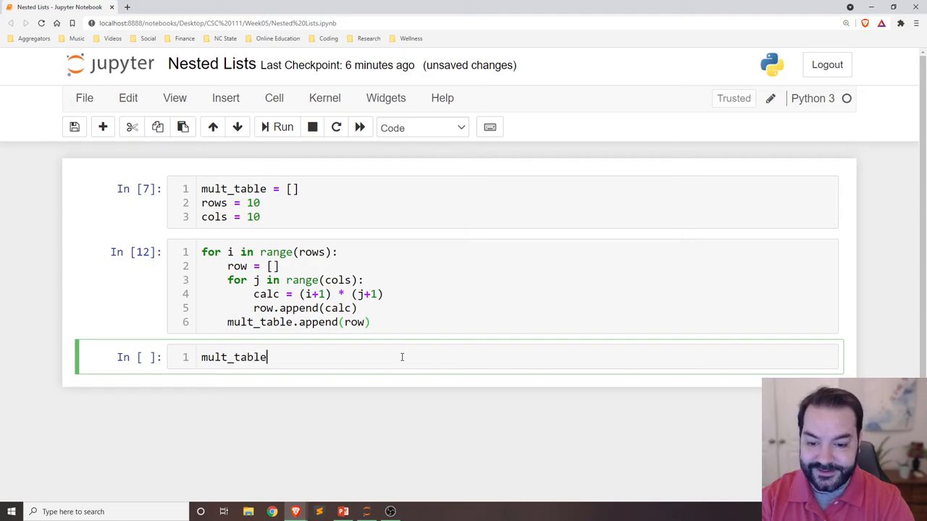
{"action": "type", "text": "[2]"}
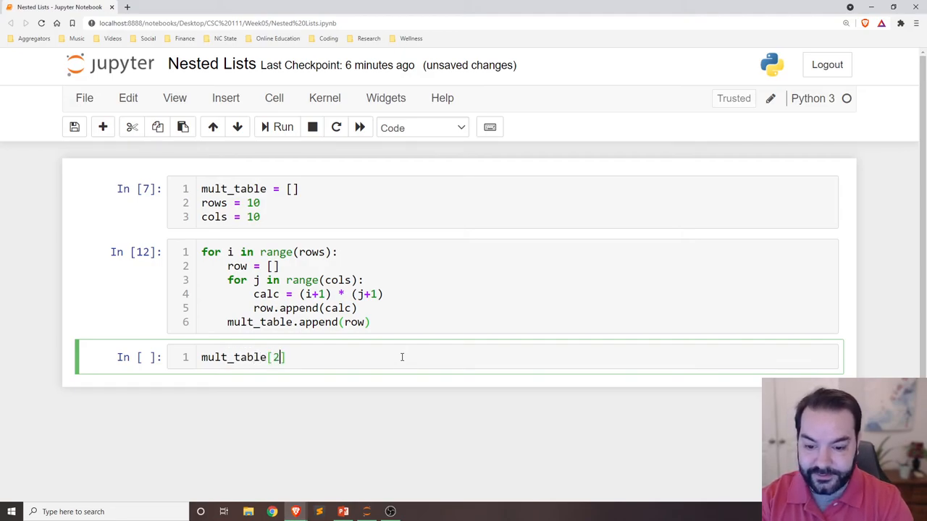
{"action": "type", "text": "[2]"}
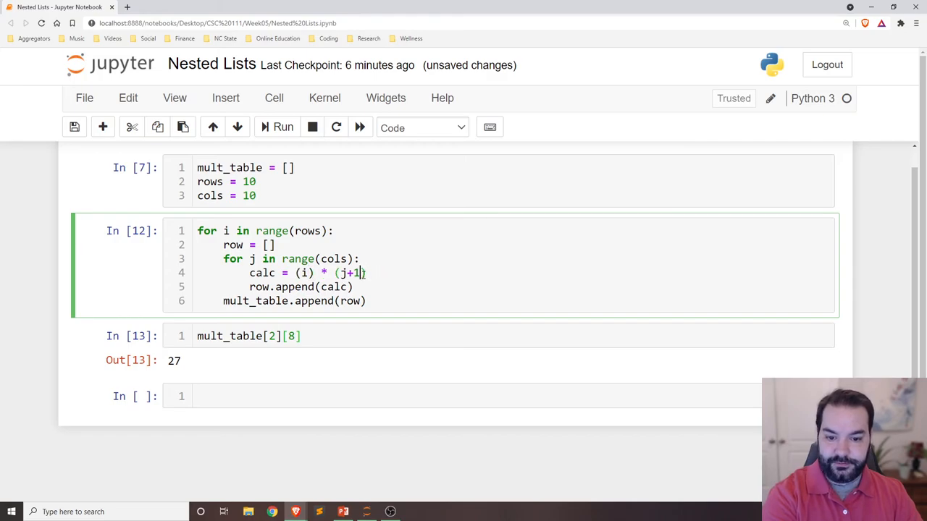
Step: Change the formula to calc = i * j, rerun the loop and the lookup, which still returns 27
{"action": "key", "text": "BackSpace"}
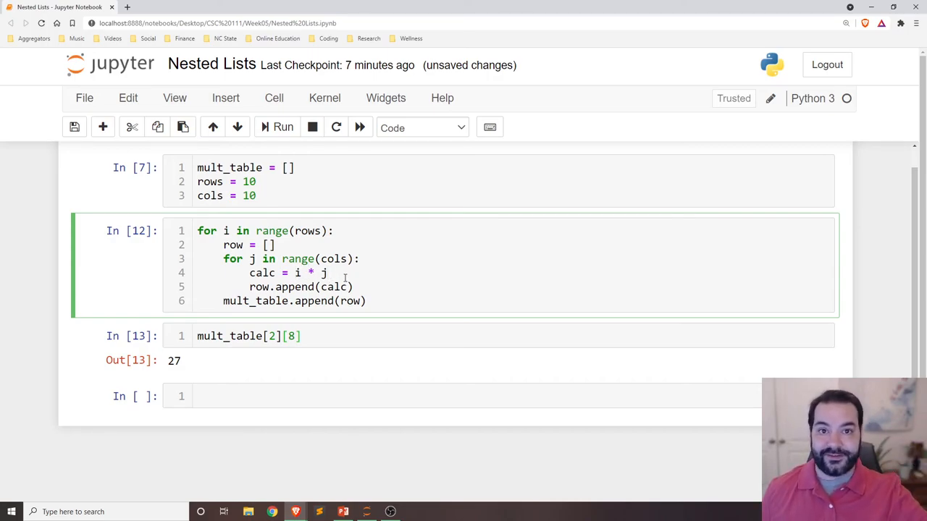
{"action": "left_click", "coordinate": [282, 127]}
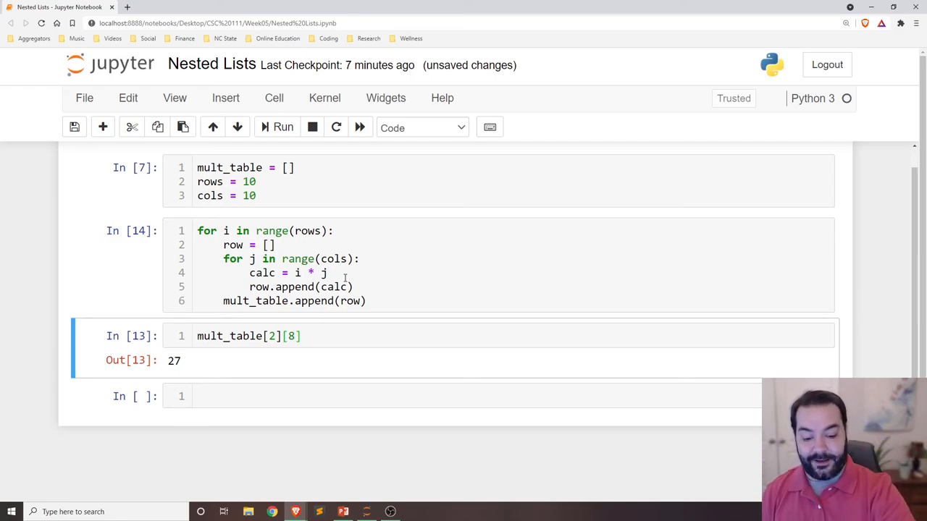
{"action": "left_click", "coordinate": [284, 127]}
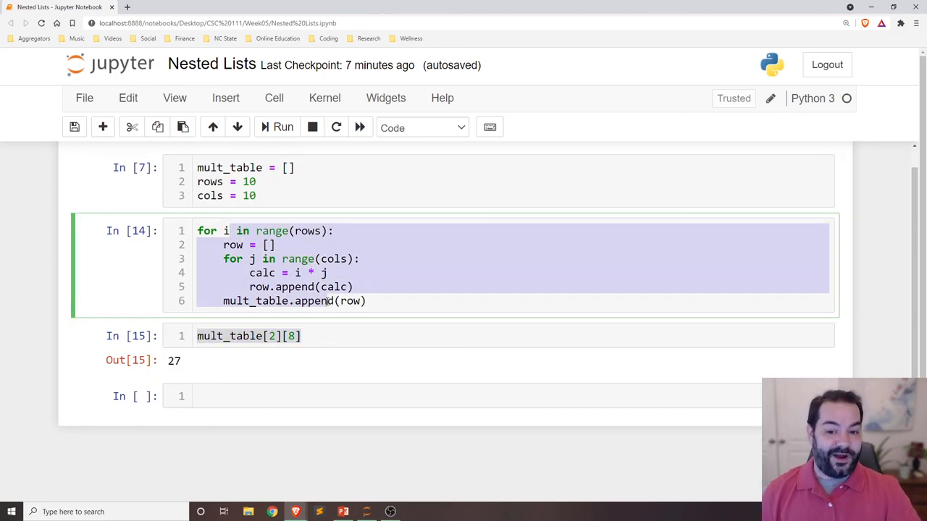
Step: Display the whole mult_table showing old and zero-based rows, then index mult_table[2][6]
{"action": "left_click", "coordinate": [249, 336]}
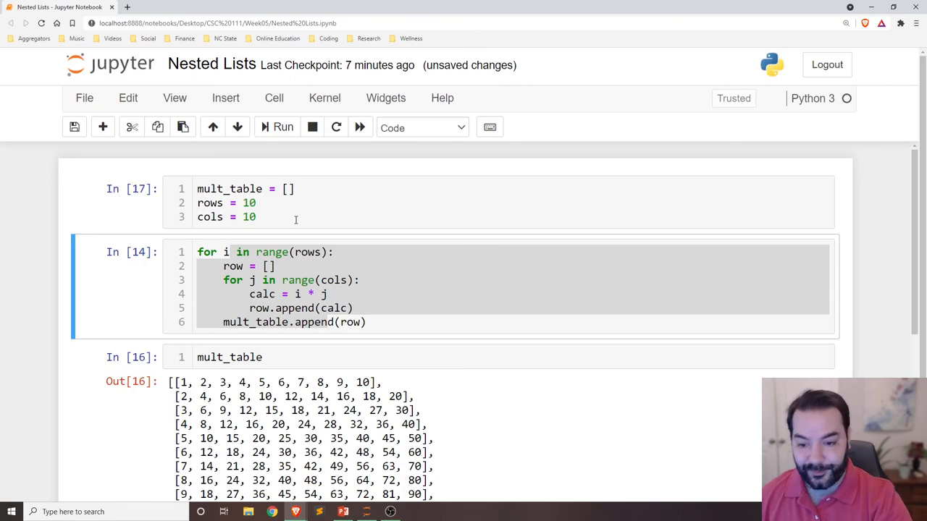
{"action": "scroll", "scroll_direction": "down", "scroll_amount": 3}
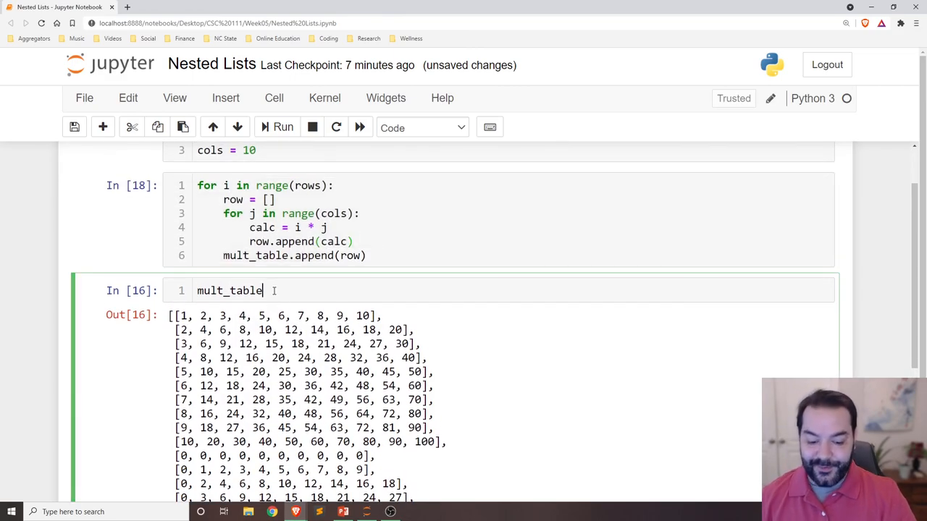
{"action": "type", "text": "[2][6]"}
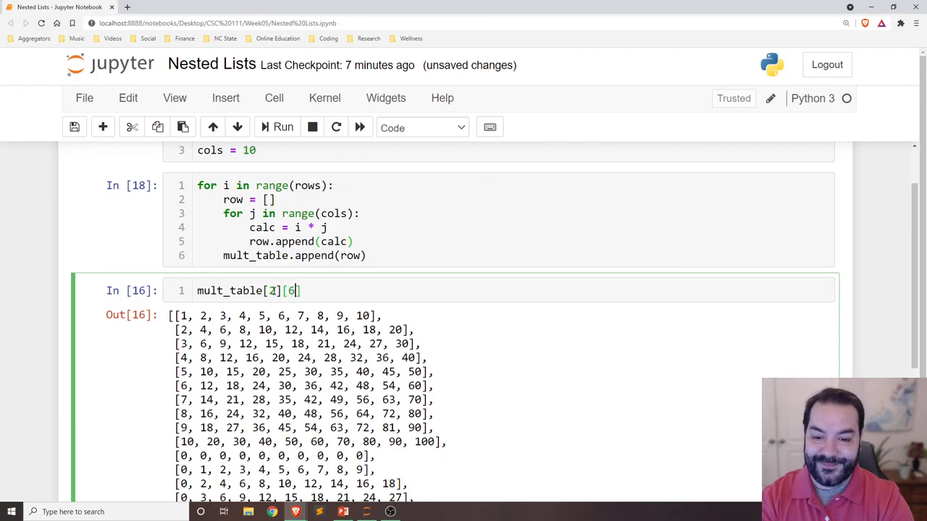